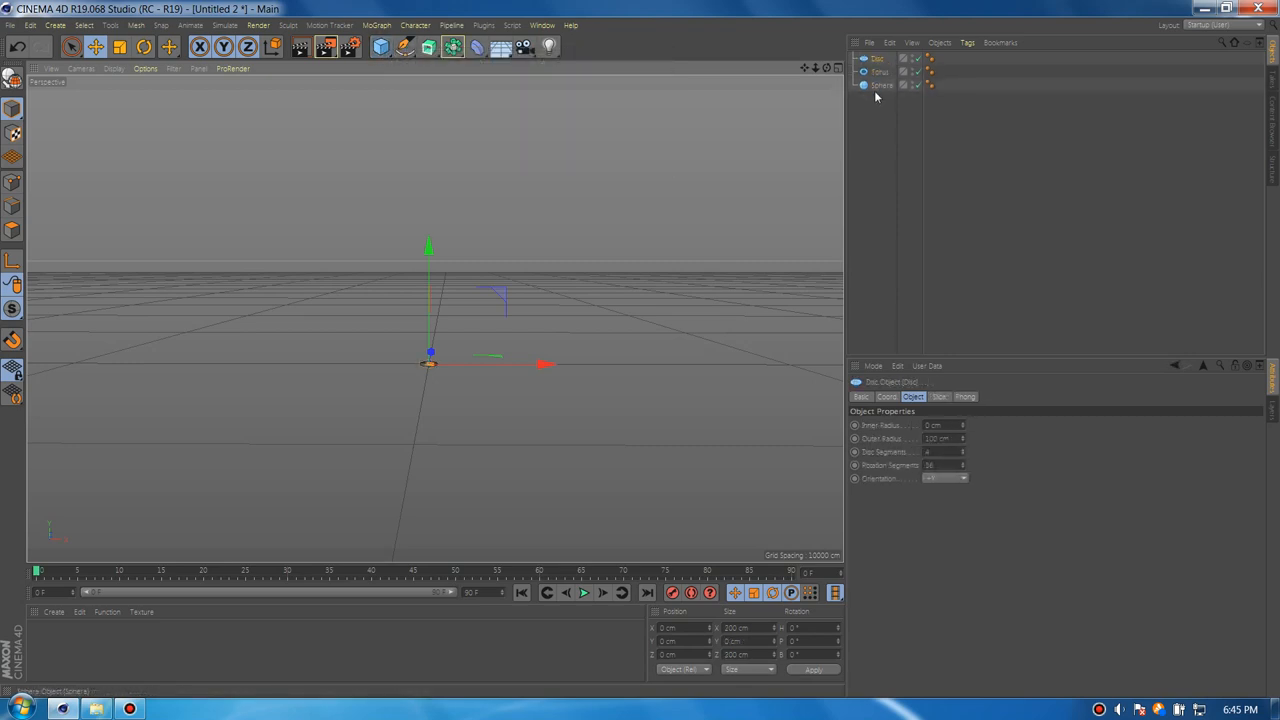
Enlarge the sphere's radius and widen the disc to a 7000 cm outer radius
click(882, 85)
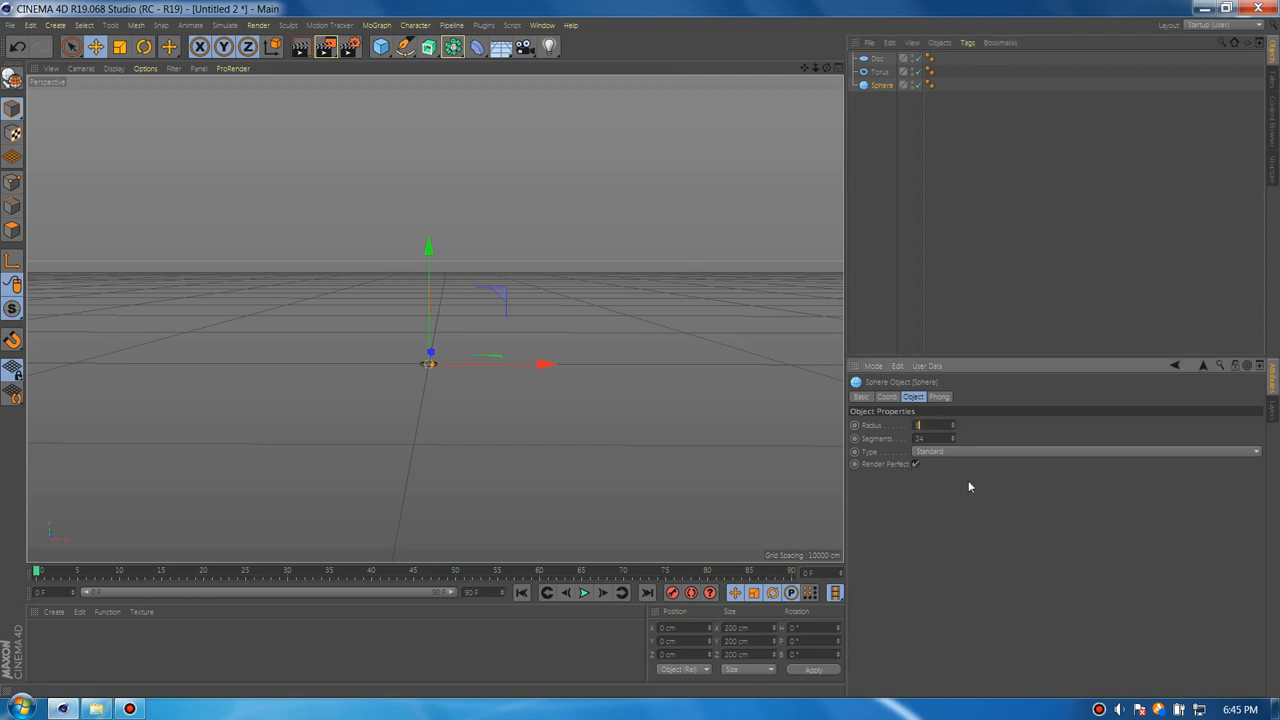
click(880, 71)
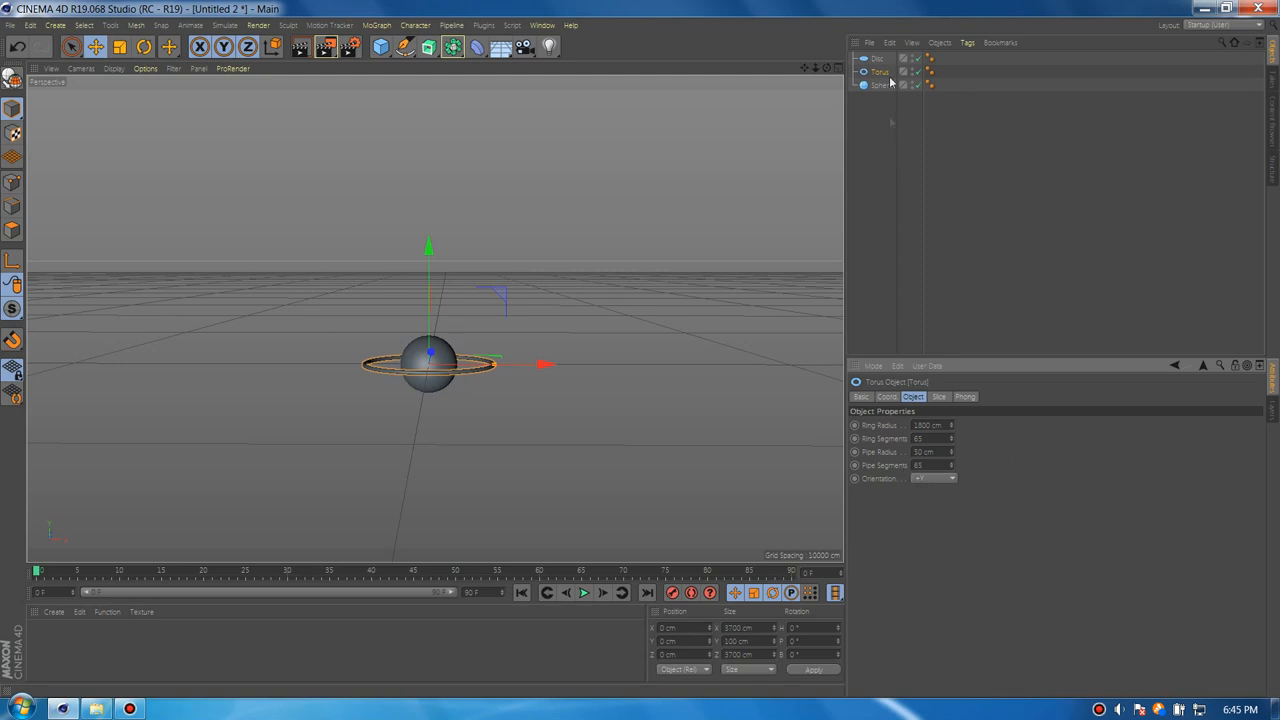
click(878, 58)
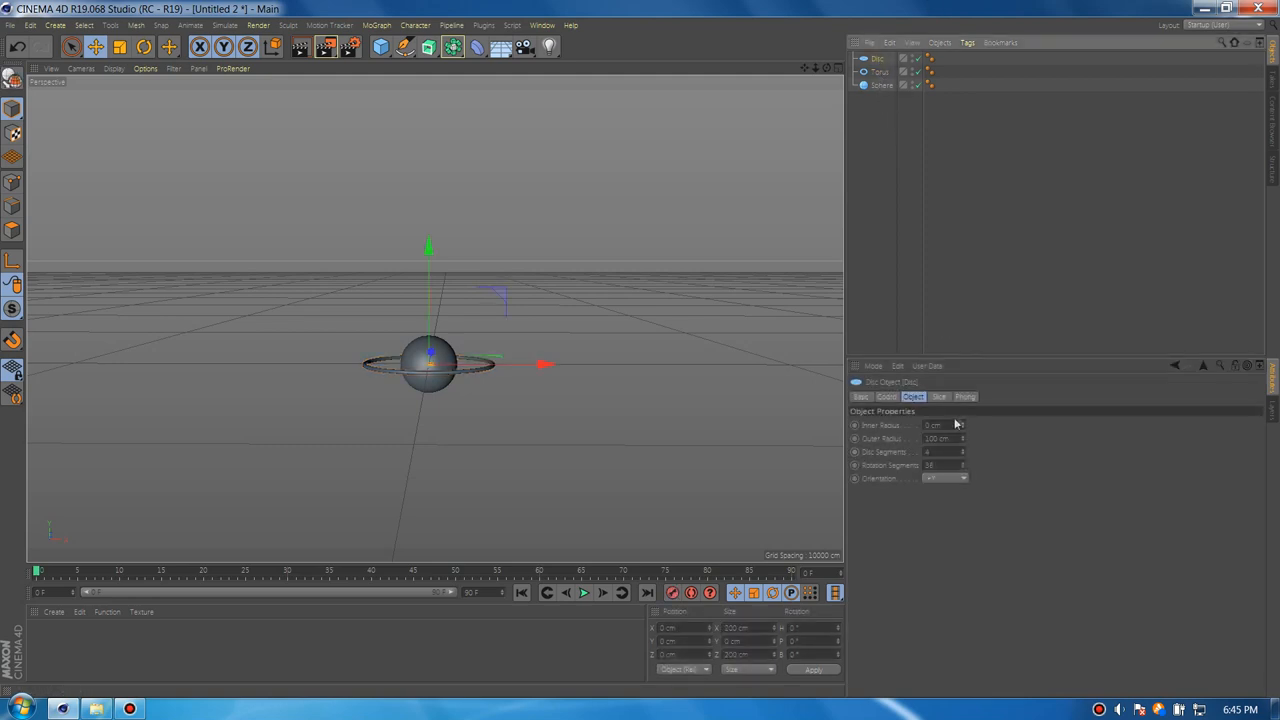
mouse_move(963, 442)
text(7000)
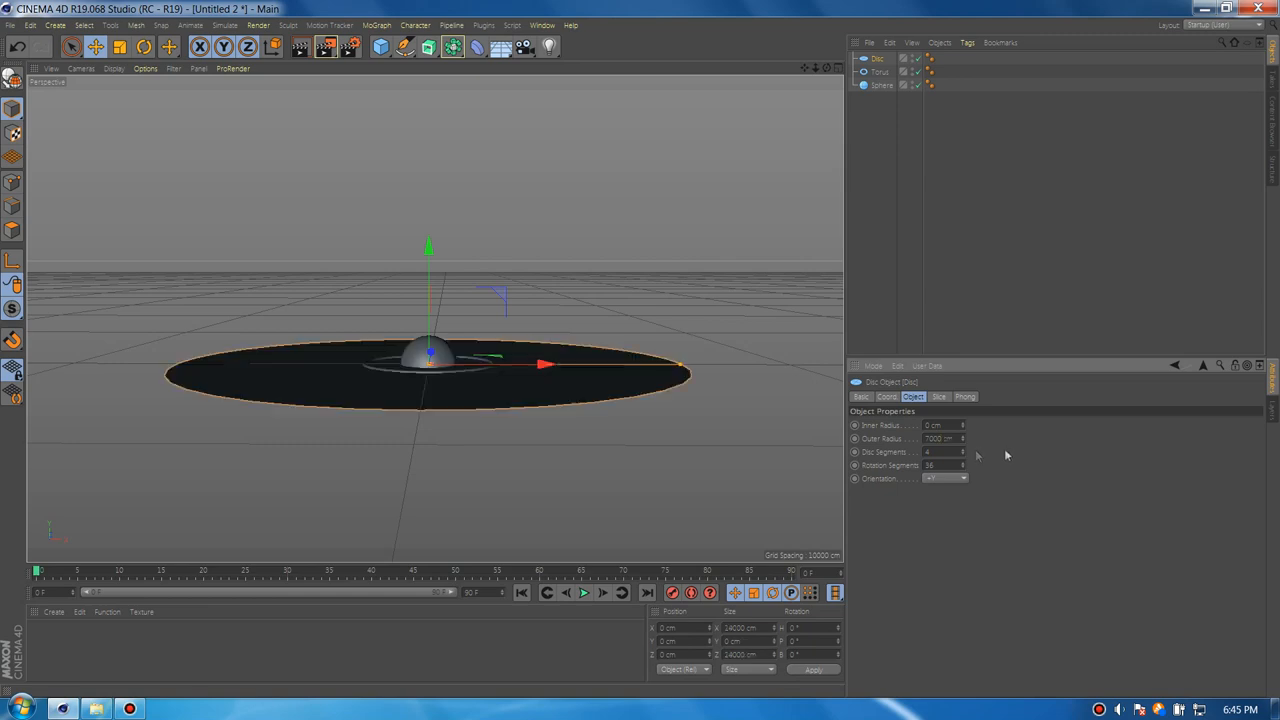
Give the torus a 1000 cm pipe radius and rotate it B 90° to stand upright
click(881, 71)
text(90)
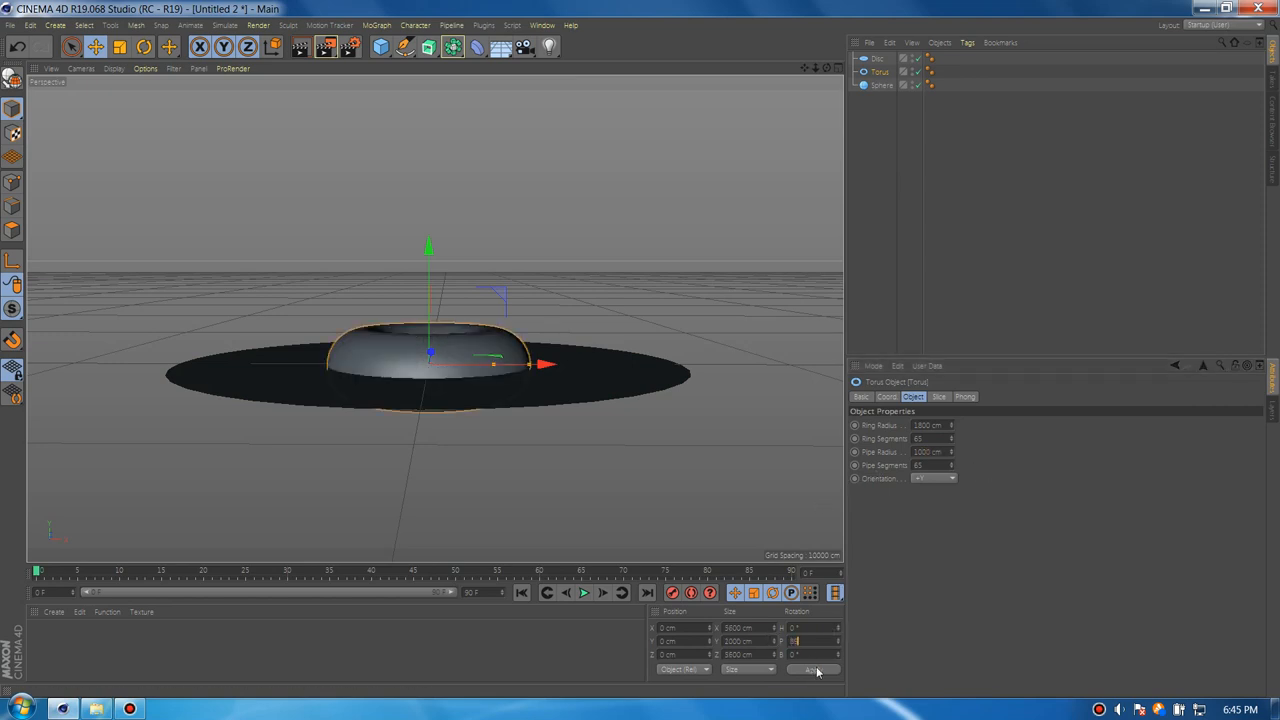
click(812, 669)
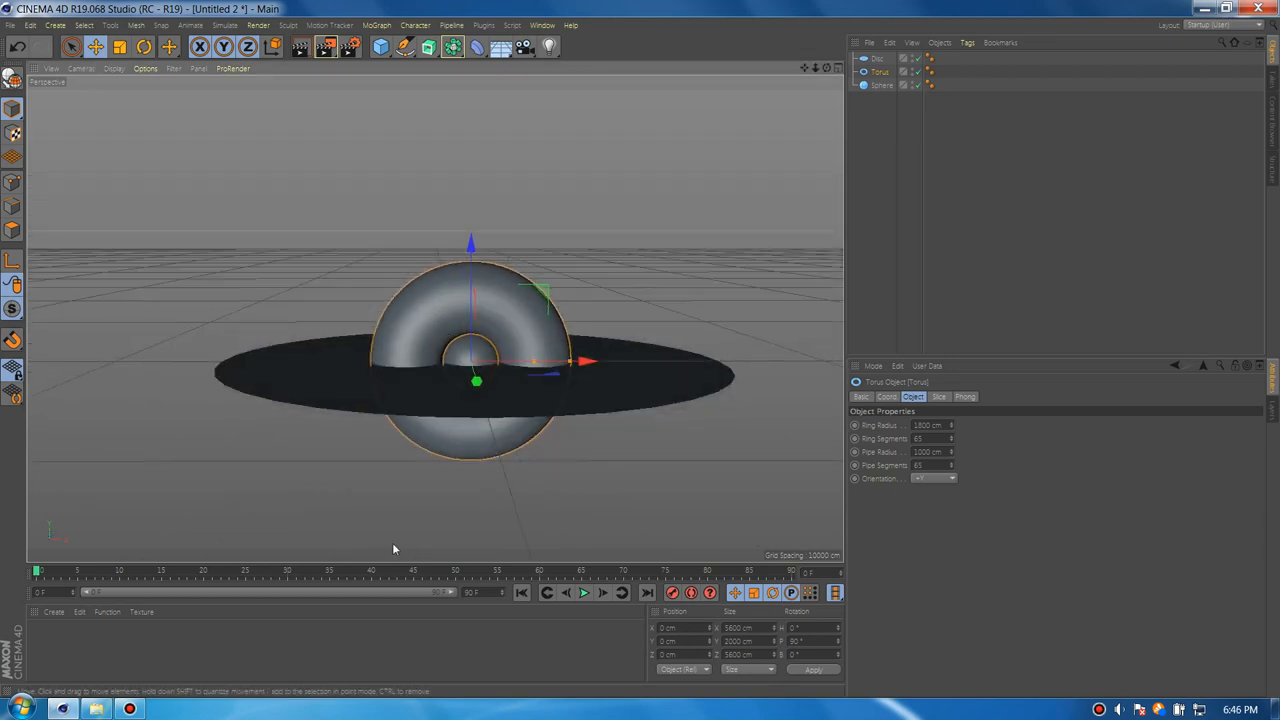
Create a new material, set its colour to black and apply it to the sphere
double_click(45, 650)
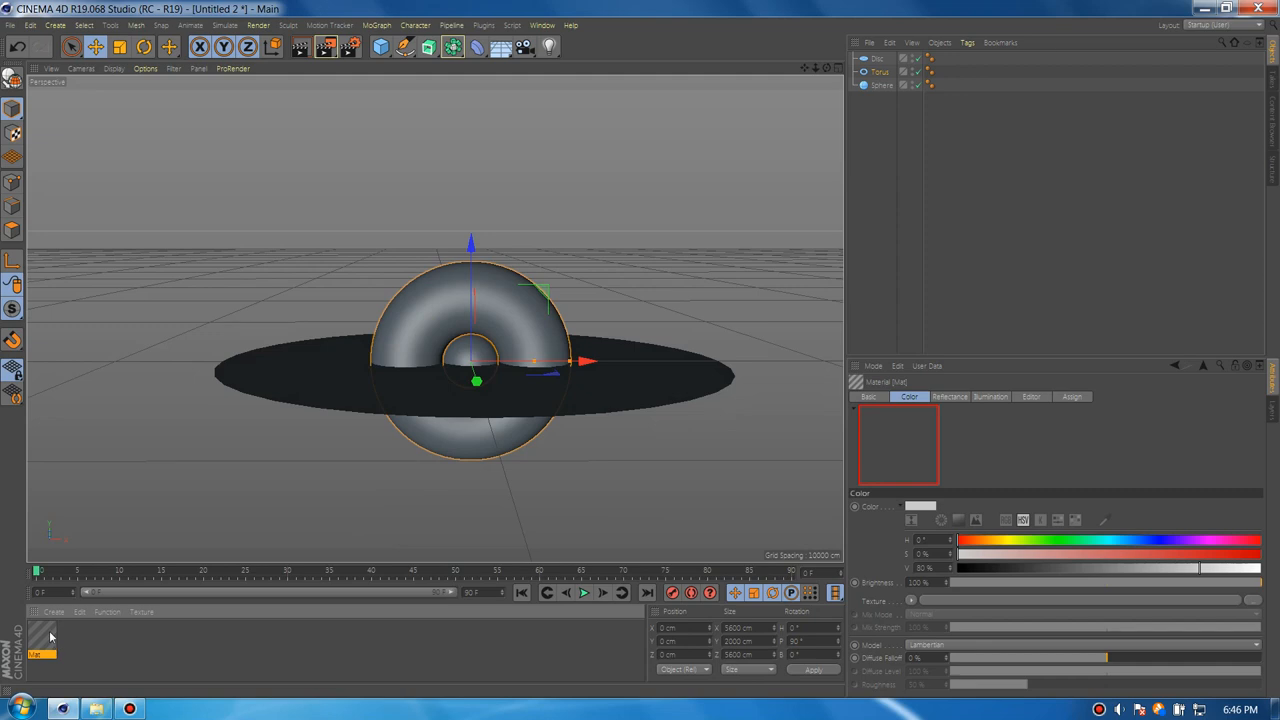
double_click(897, 445)
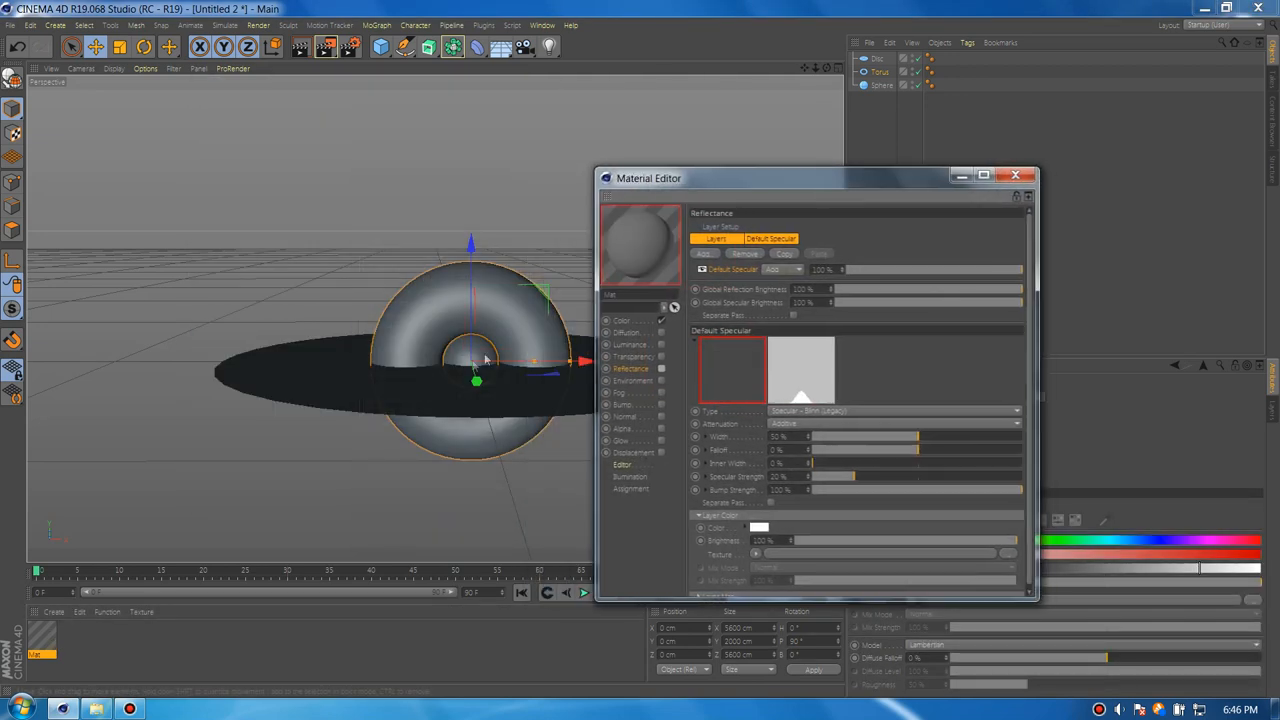
click(622, 320)
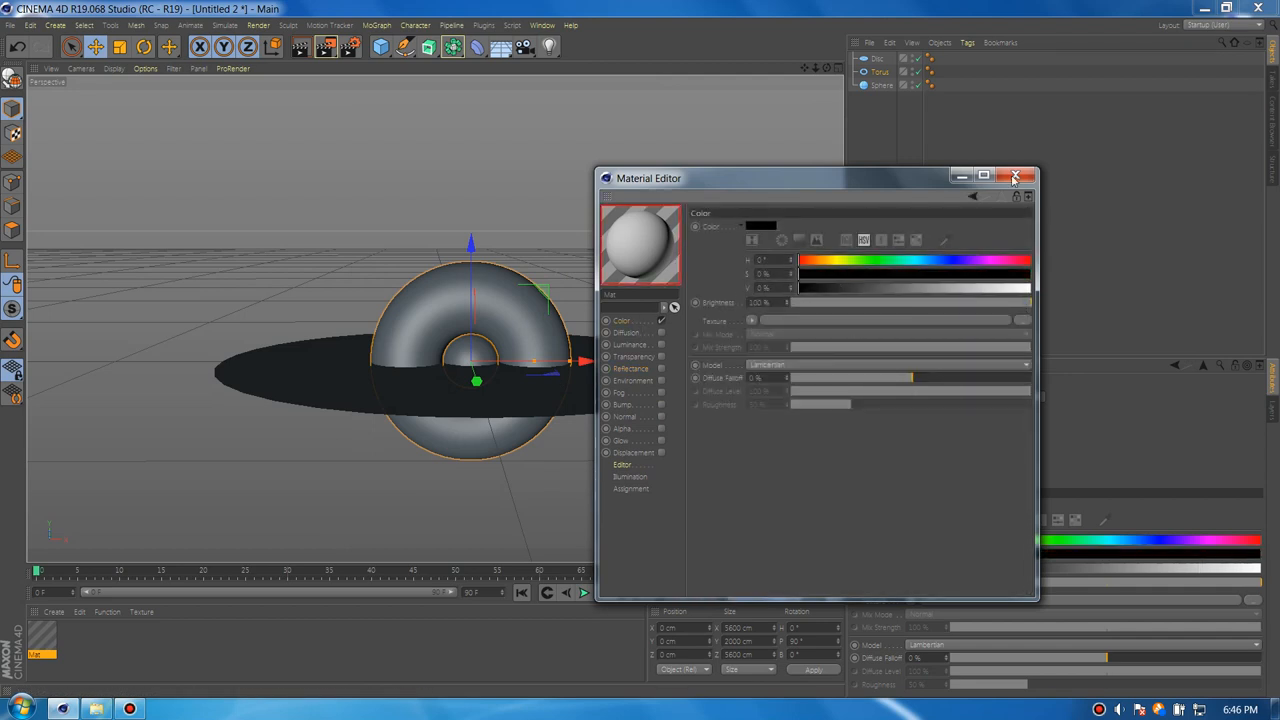
click(1016, 177)
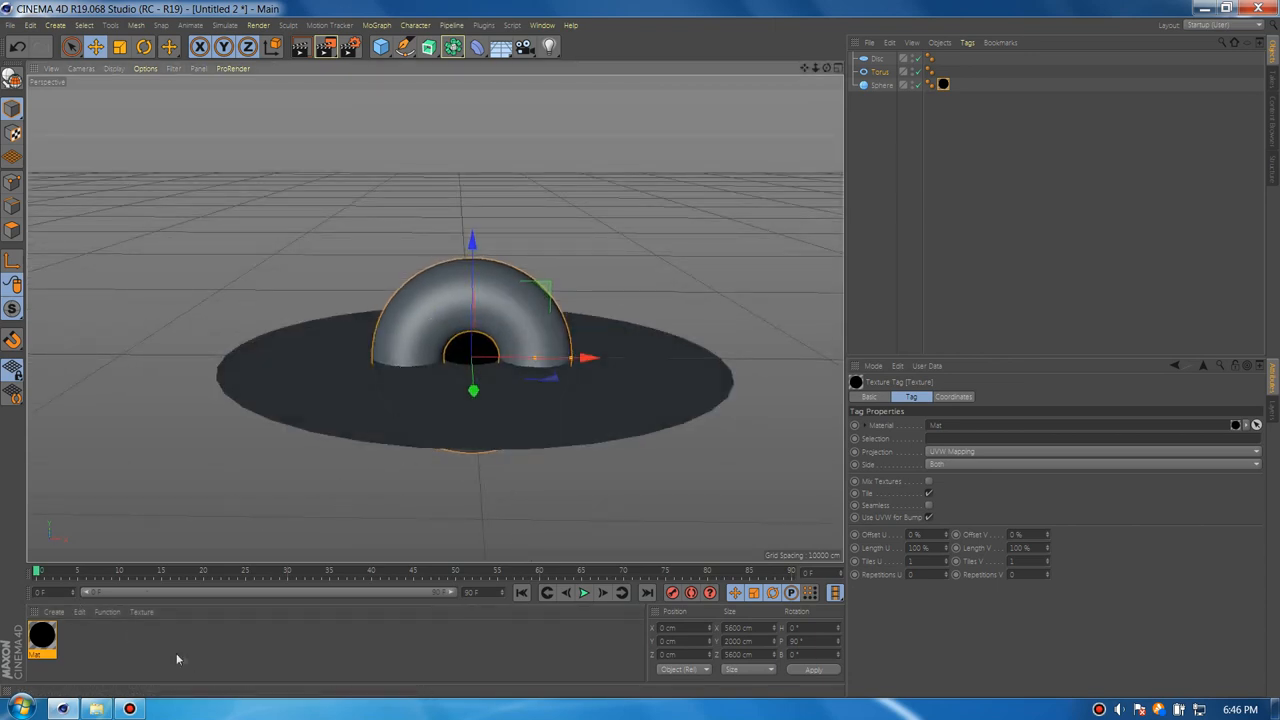
Create Mat.1 with Luminance on and the galaxy JPG from Desktop as texture, without copying it
double_click(42, 637)
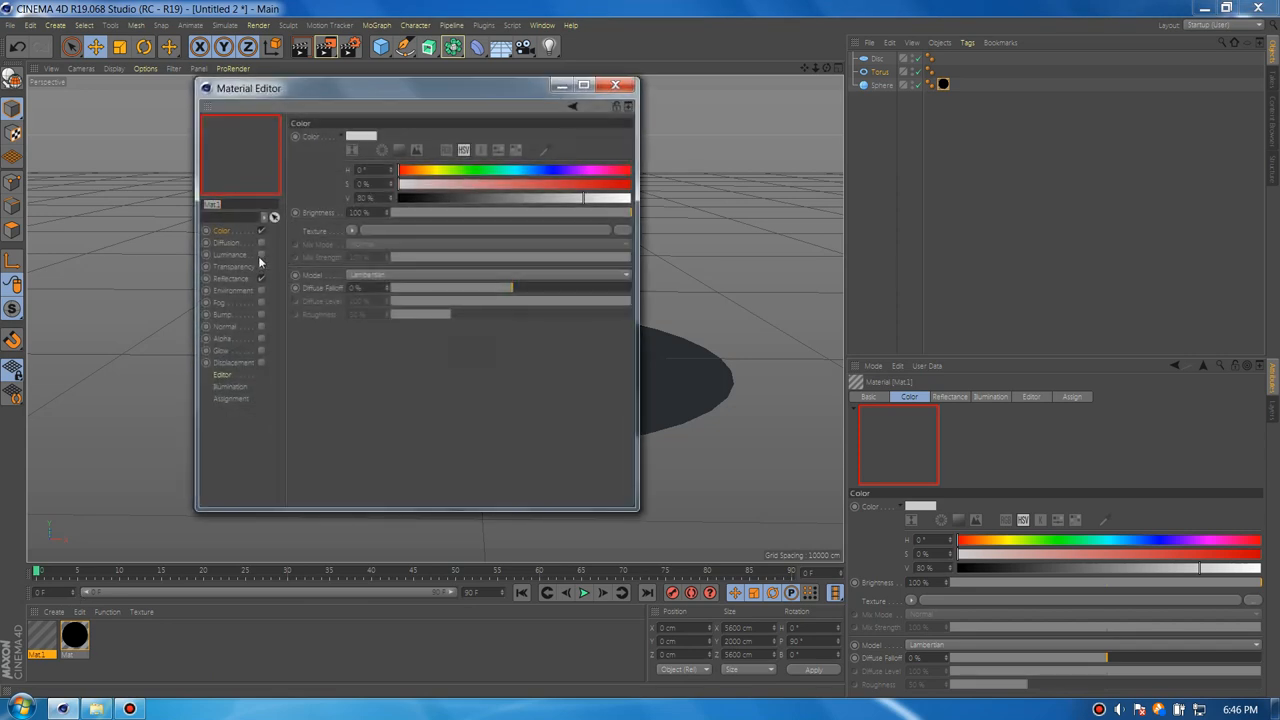
click(230, 254)
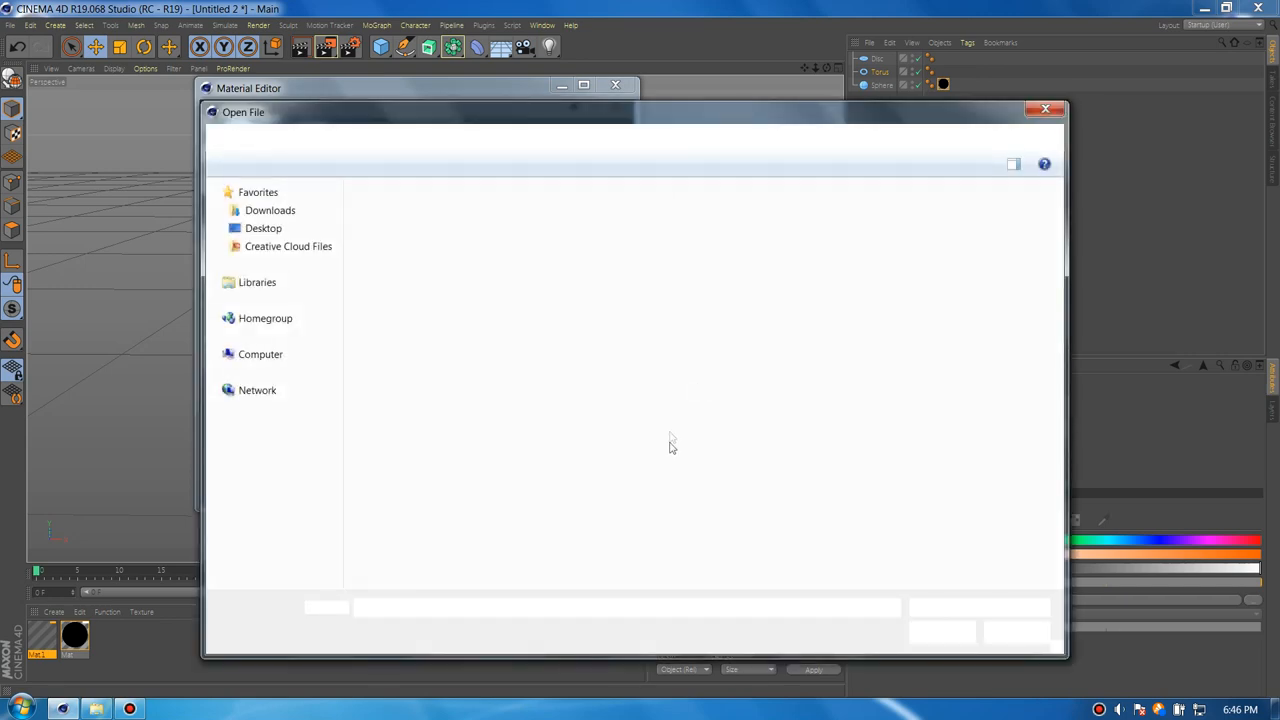
click(263, 228)
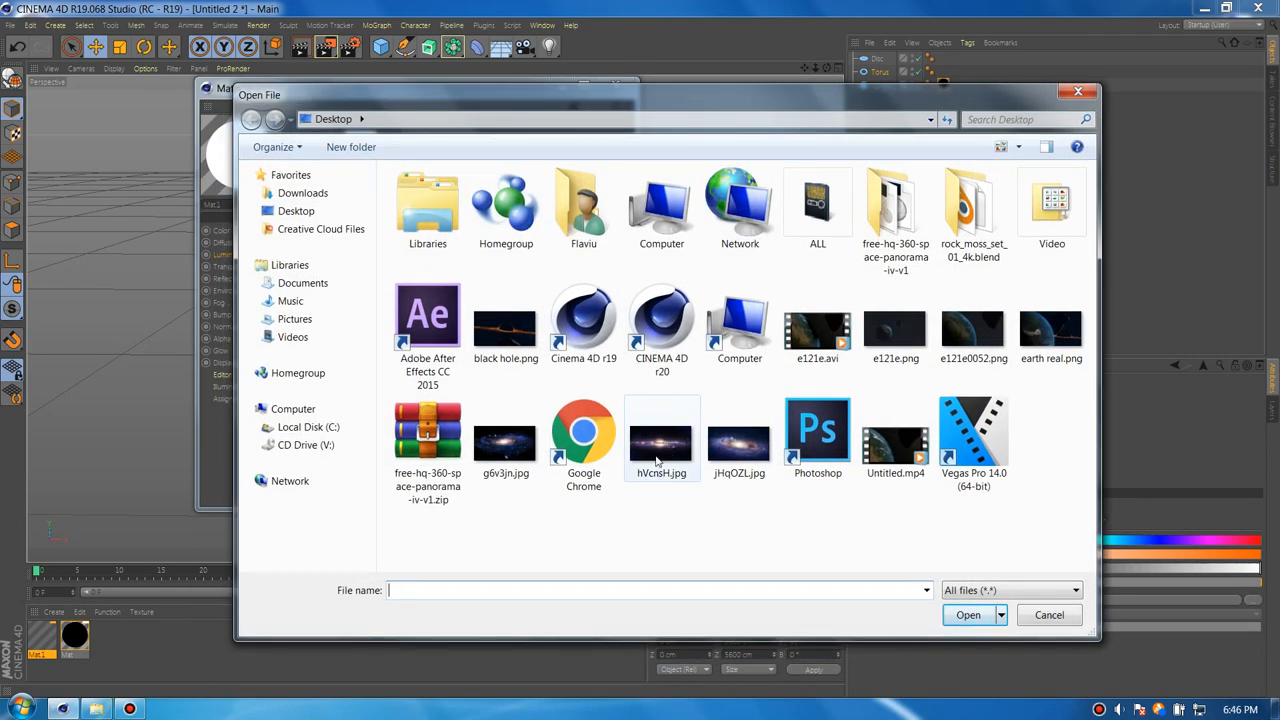
click(967, 614)
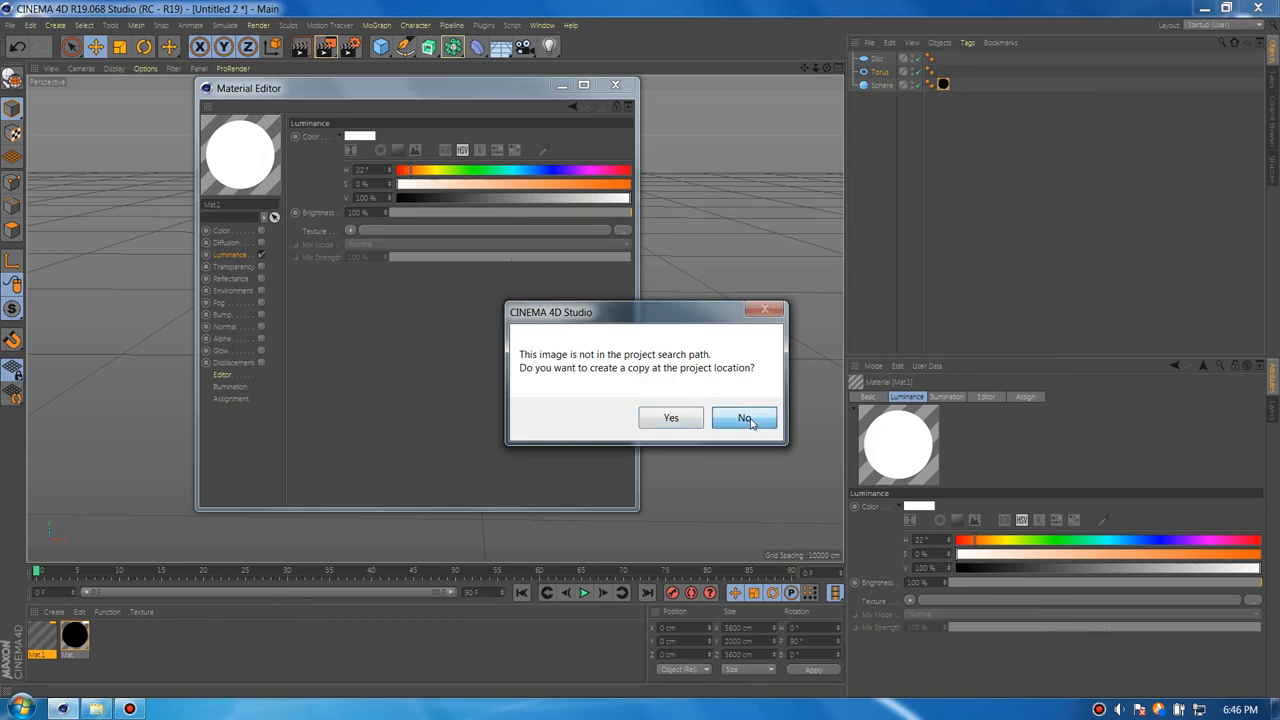
click(744, 417)
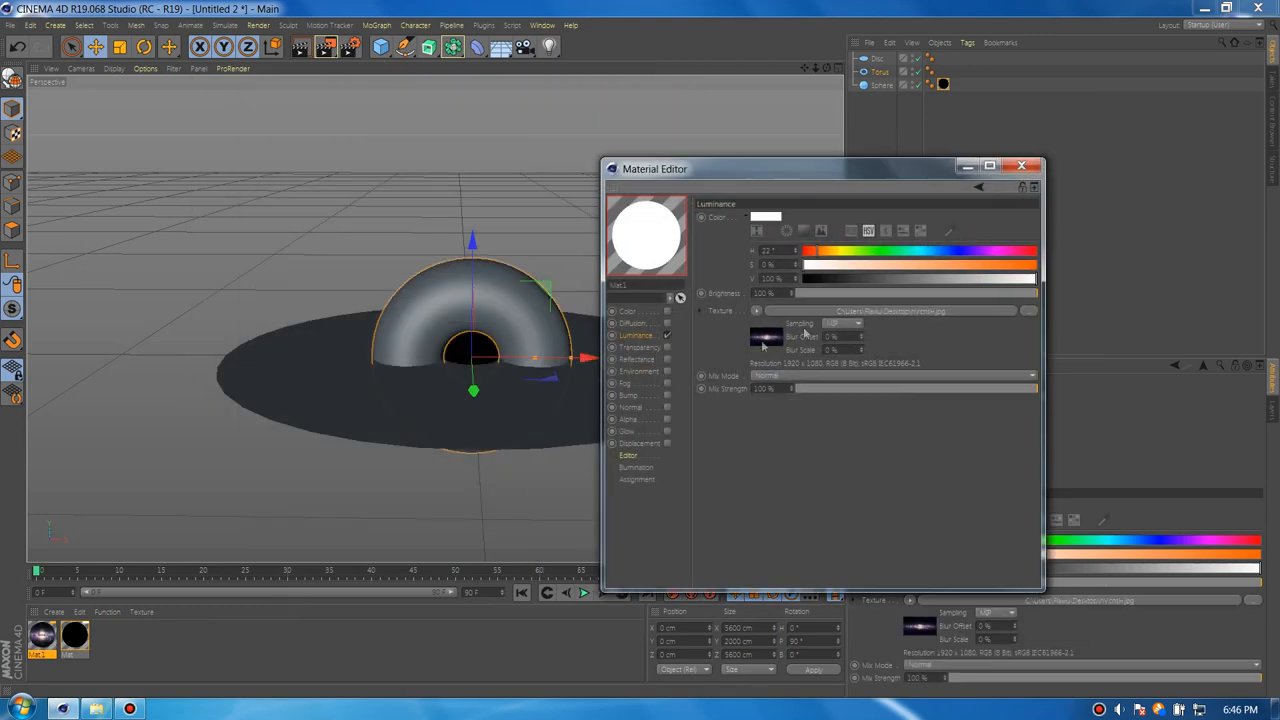
Add a Colorize HSL effect layer to the galaxy texture and multiply an orange luminance colour
click(756, 311)
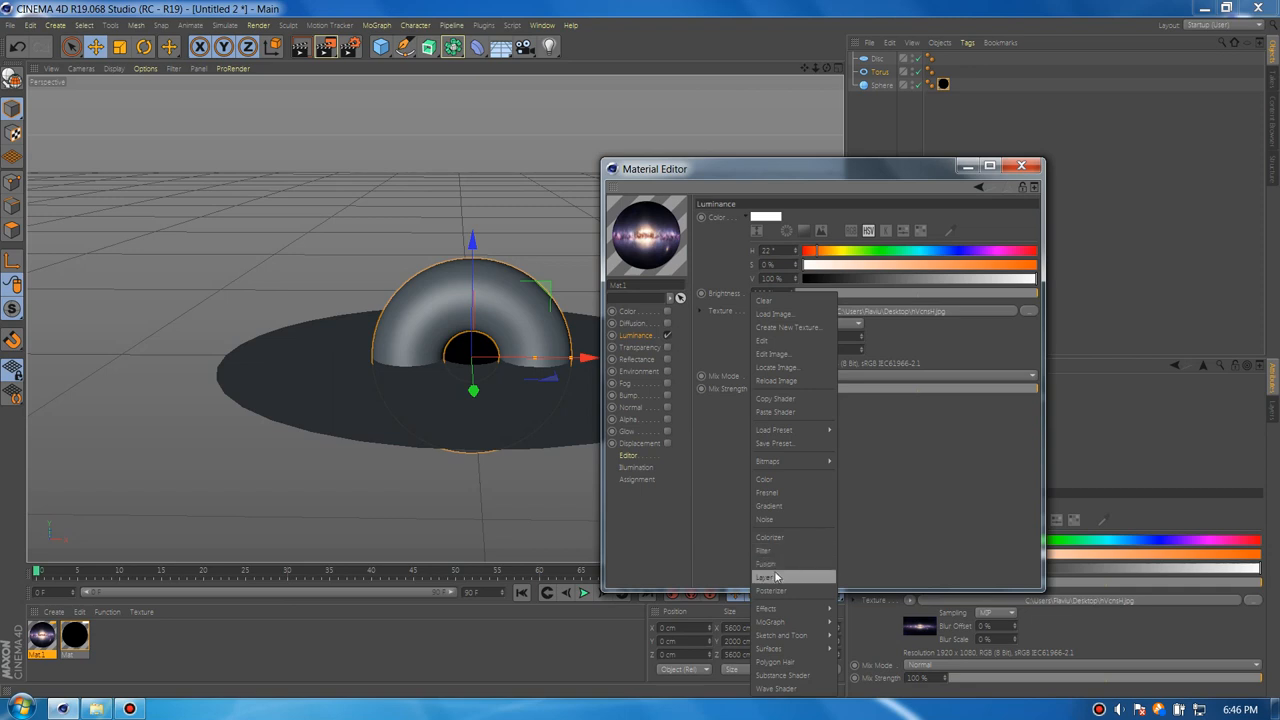
click(766, 577)
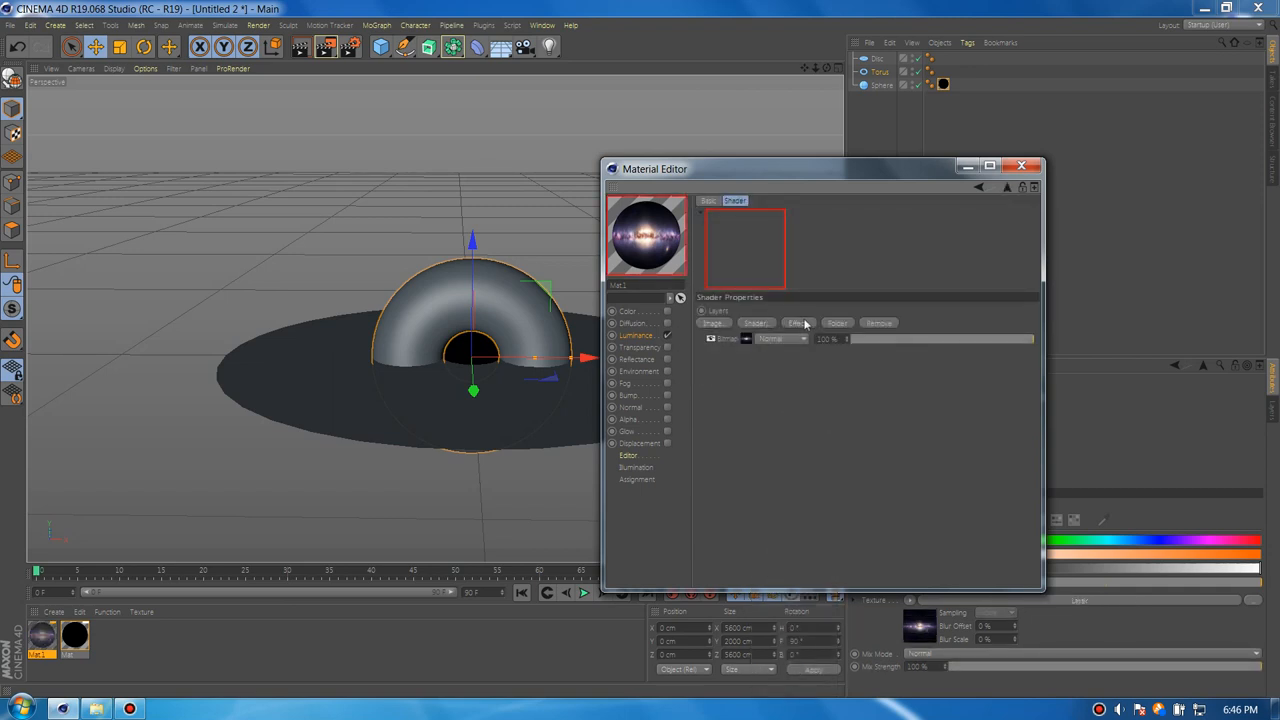
click(797, 323)
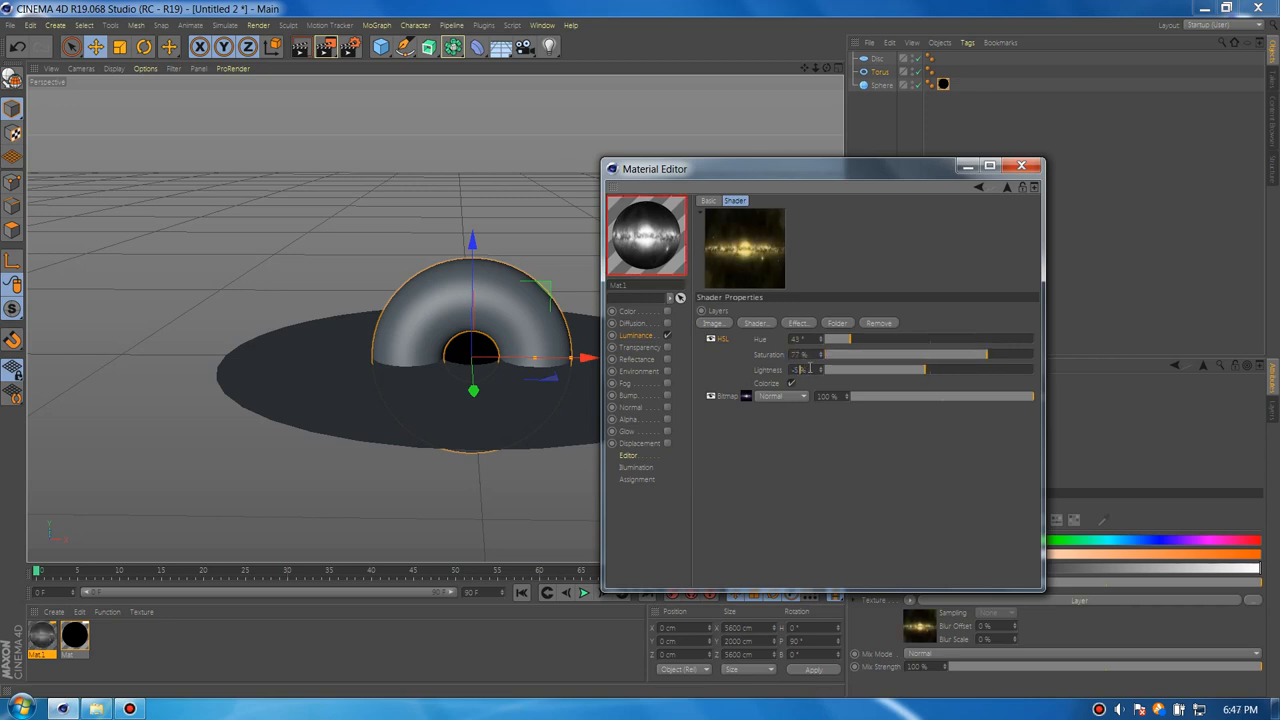
click(640, 347)
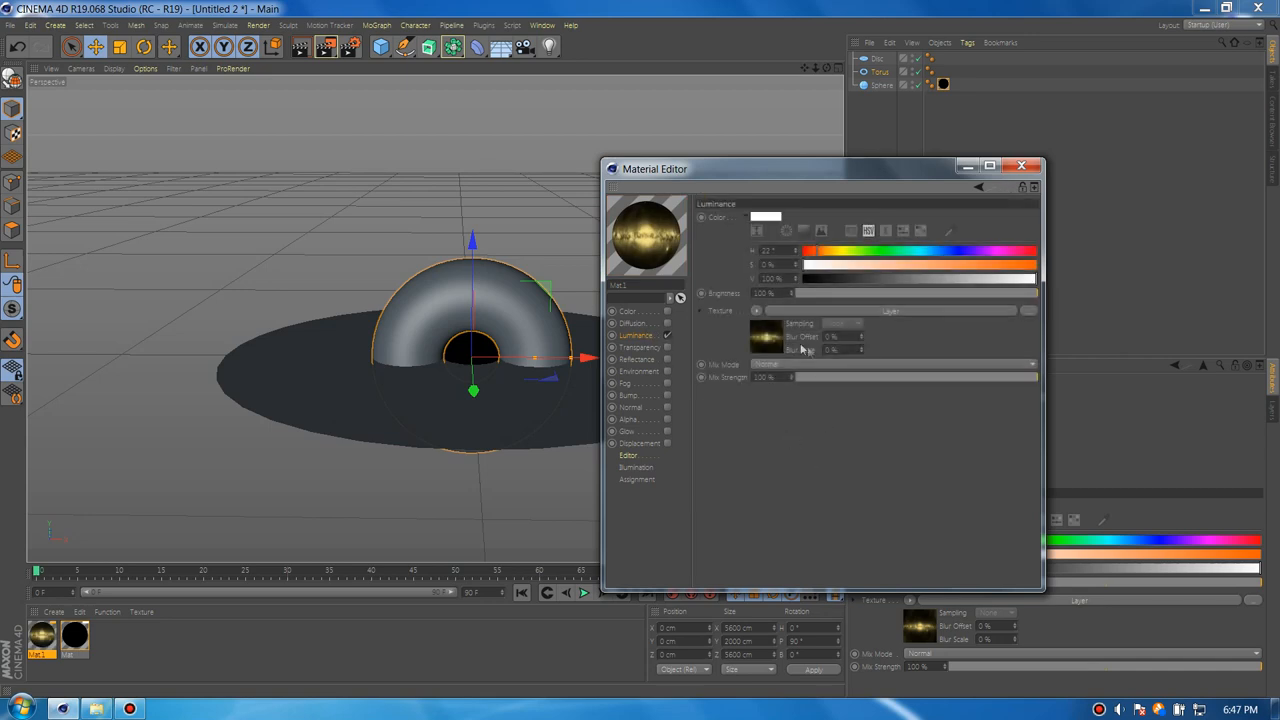
click(890, 363)
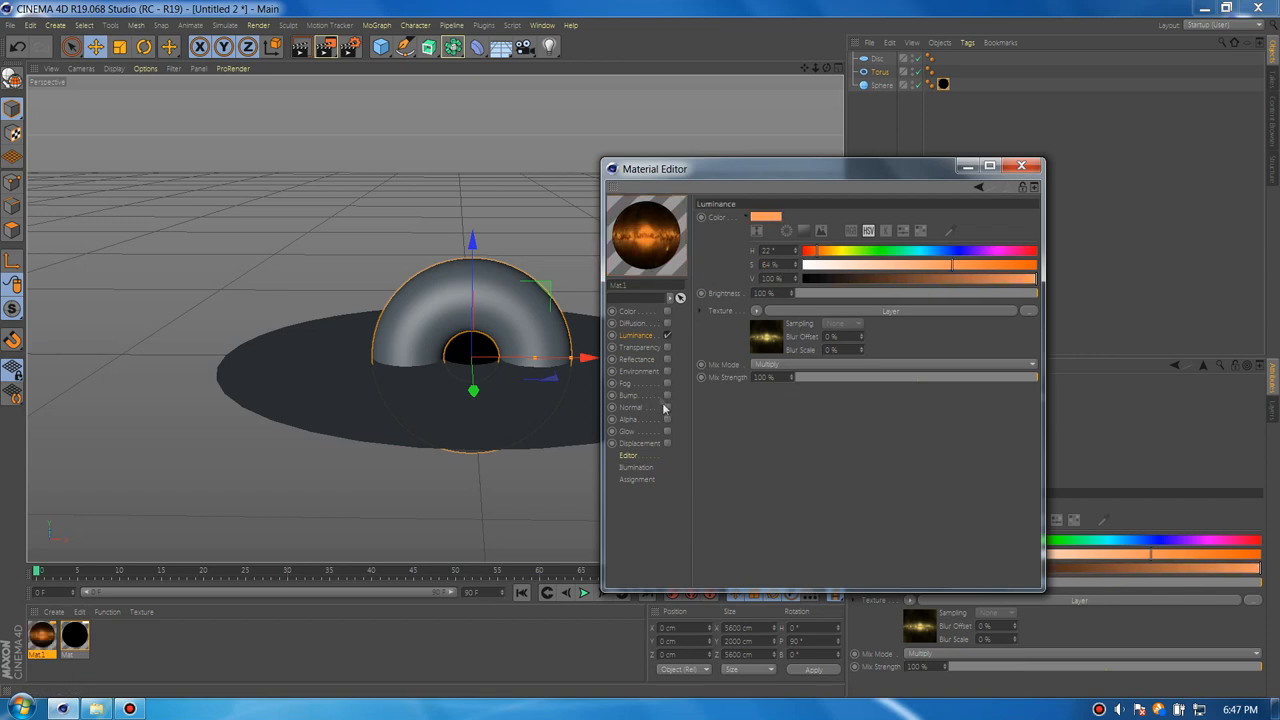
Enable Alpha using the galaxy image's alpha, switch on Glow and adjust its Outer Strength
click(626, 419)
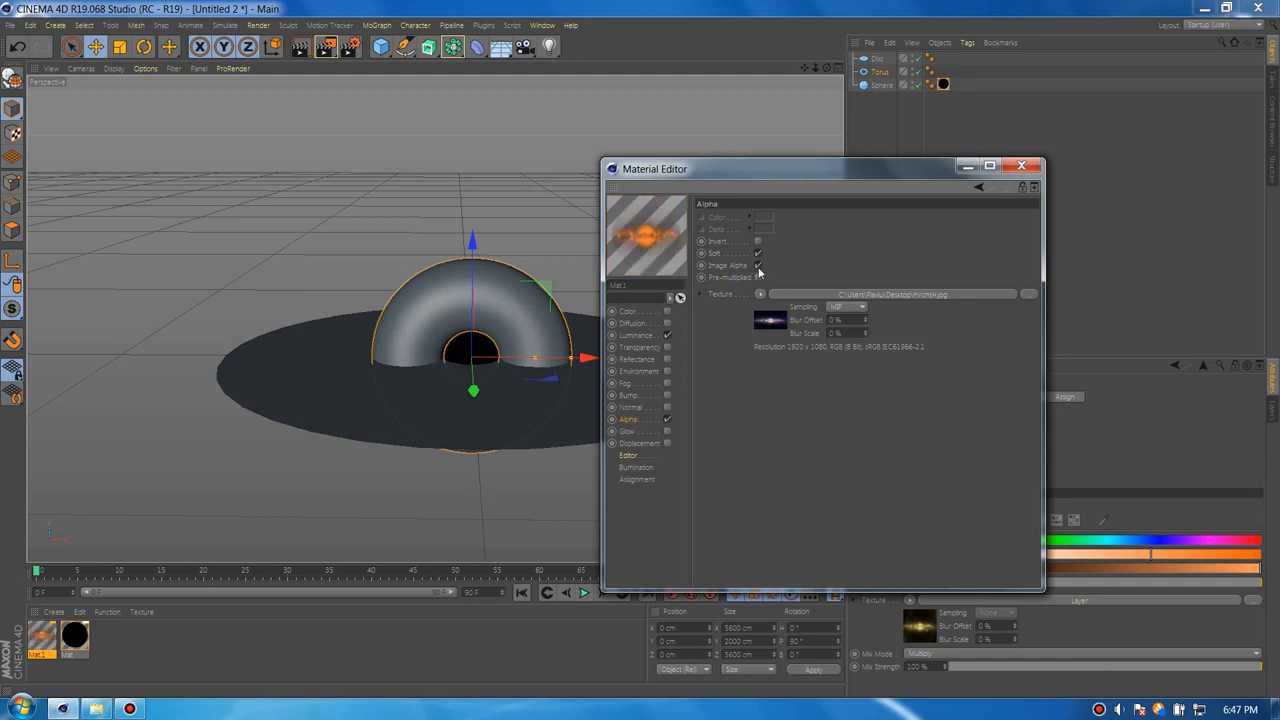
click(628, 431)
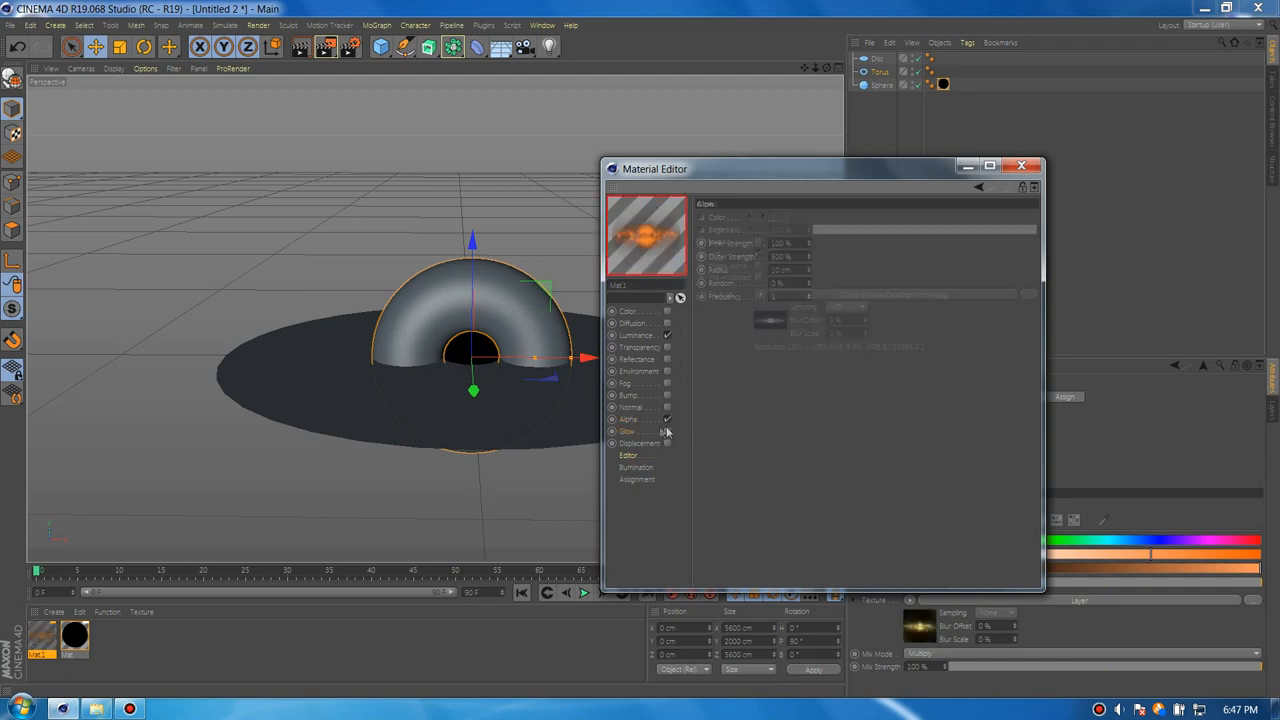
click(626, 431)
text(55)
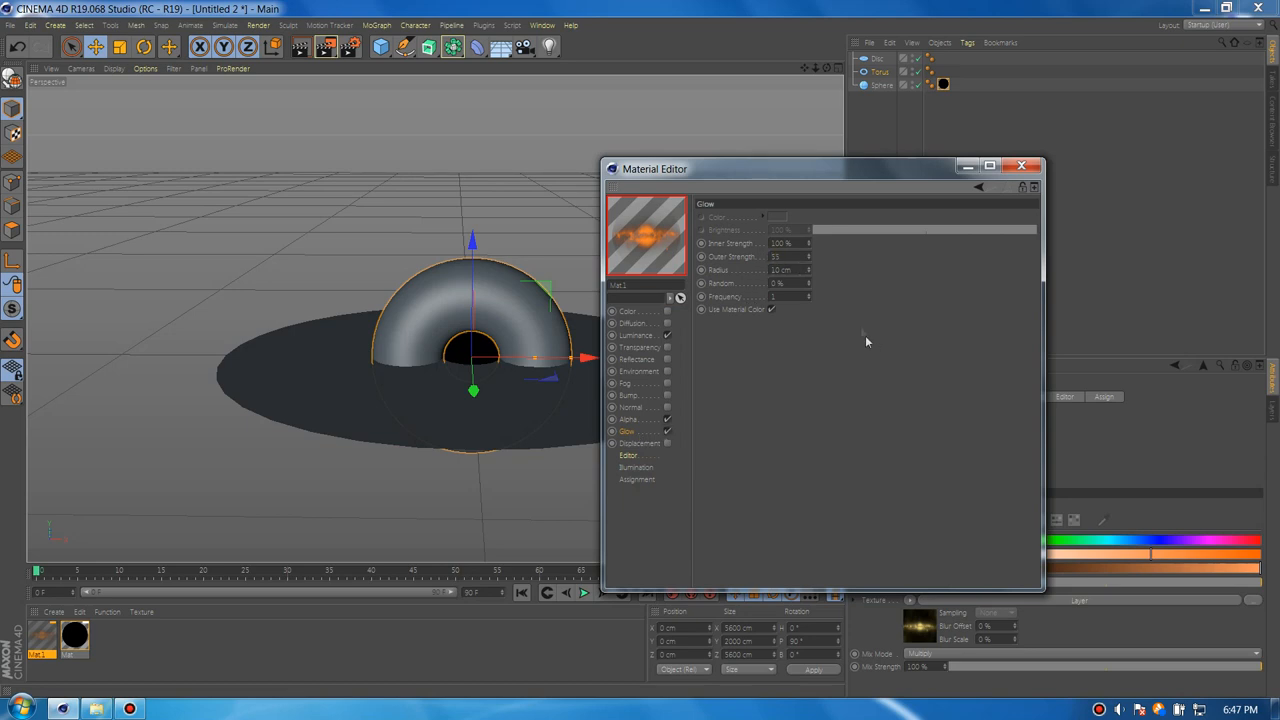
triple_click(782, 270)
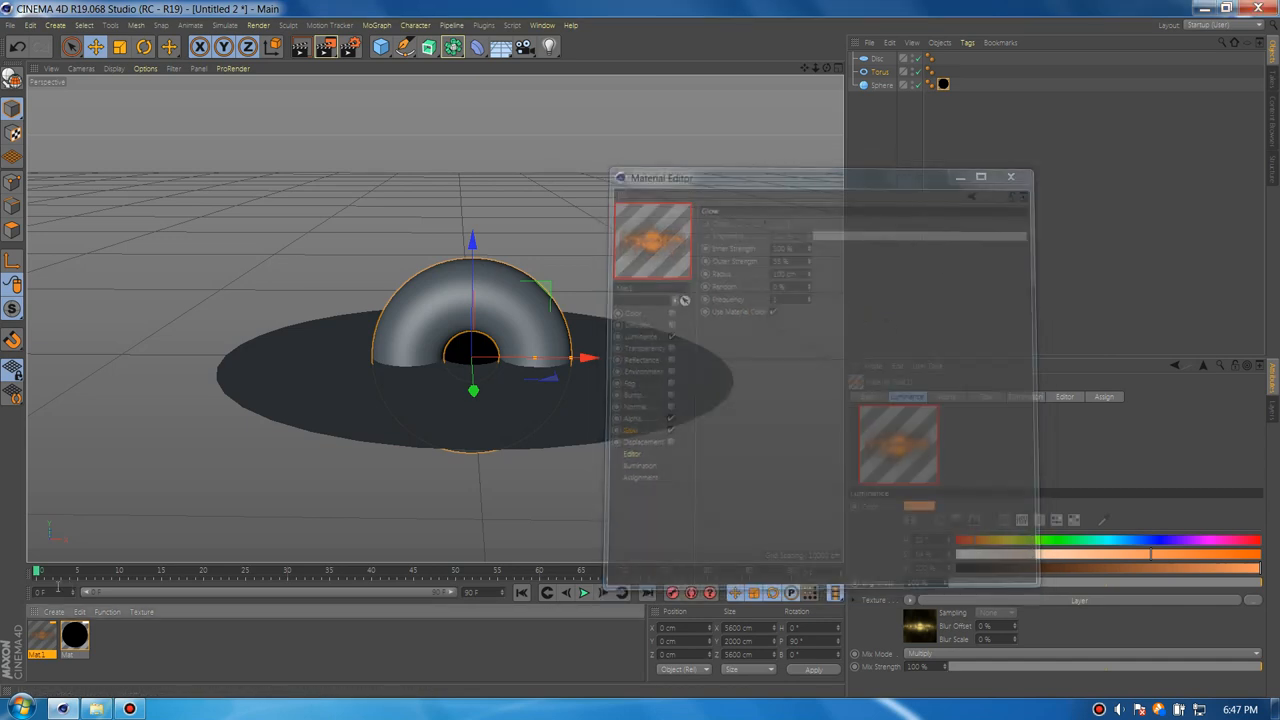
click(1010, 177)
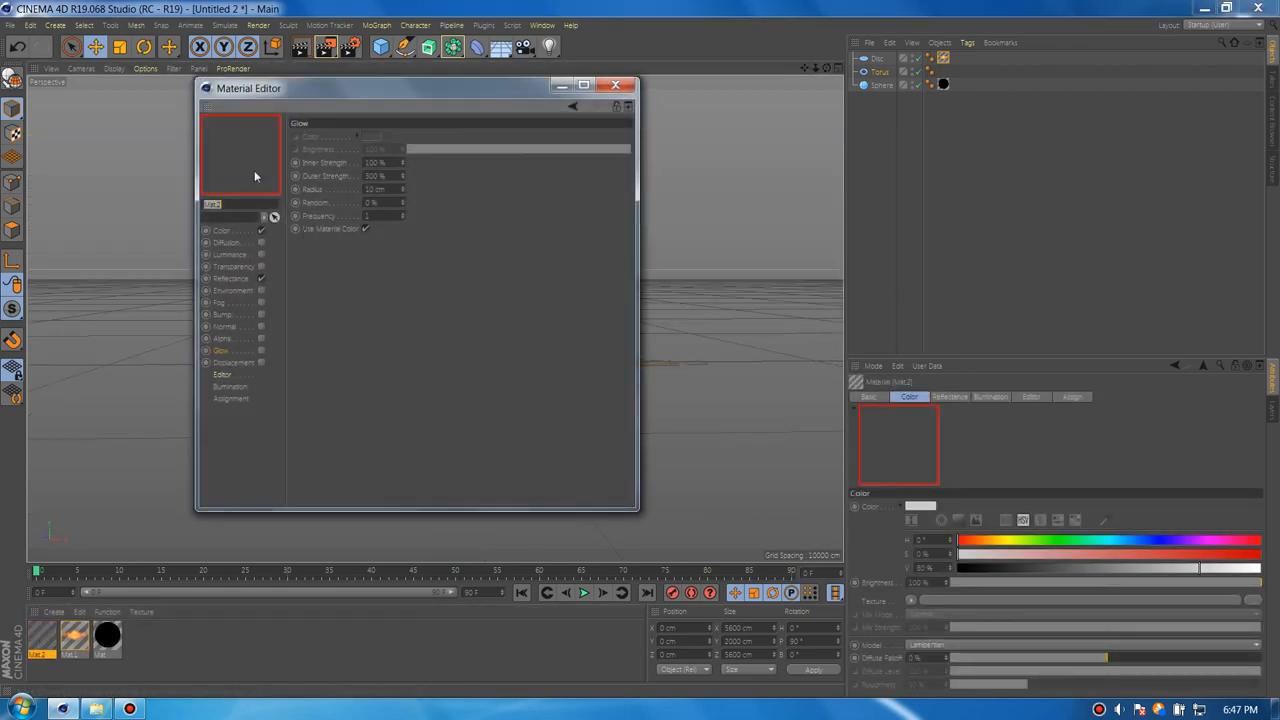
Create Mat.2 with Transparency and a refraction value, then enable Reflectance
click(868, 396)
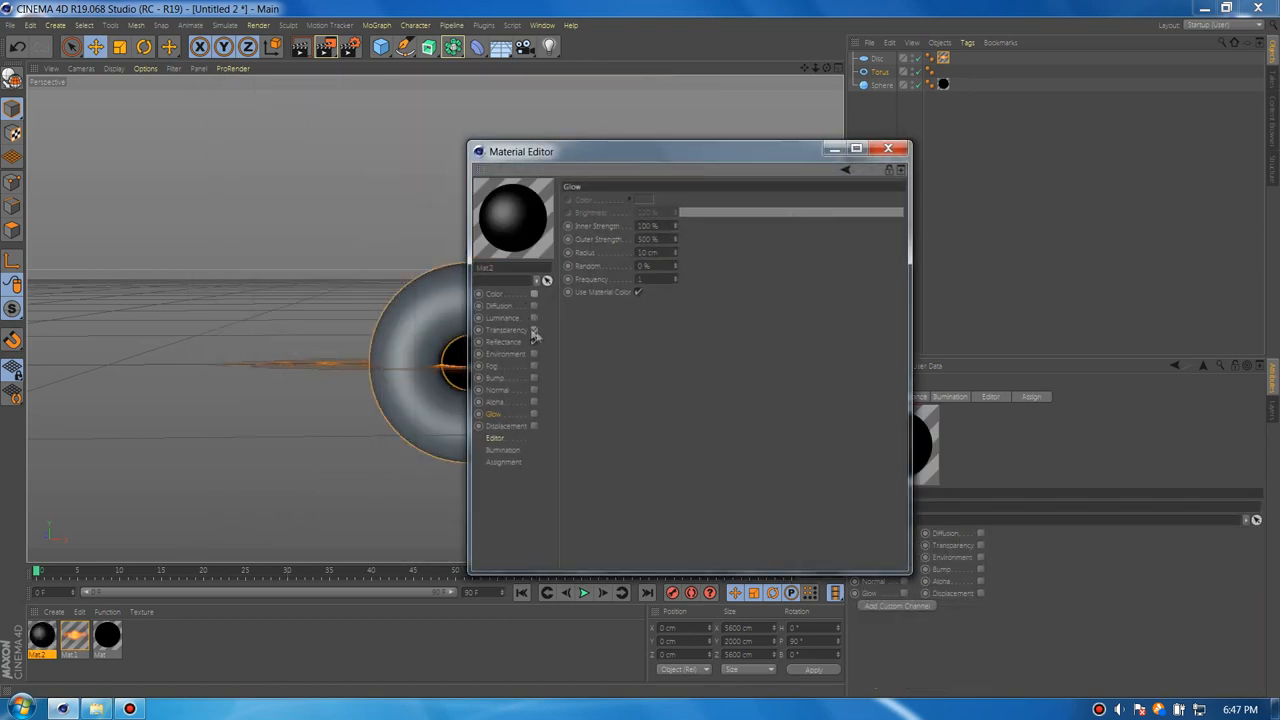
click(505, 330)
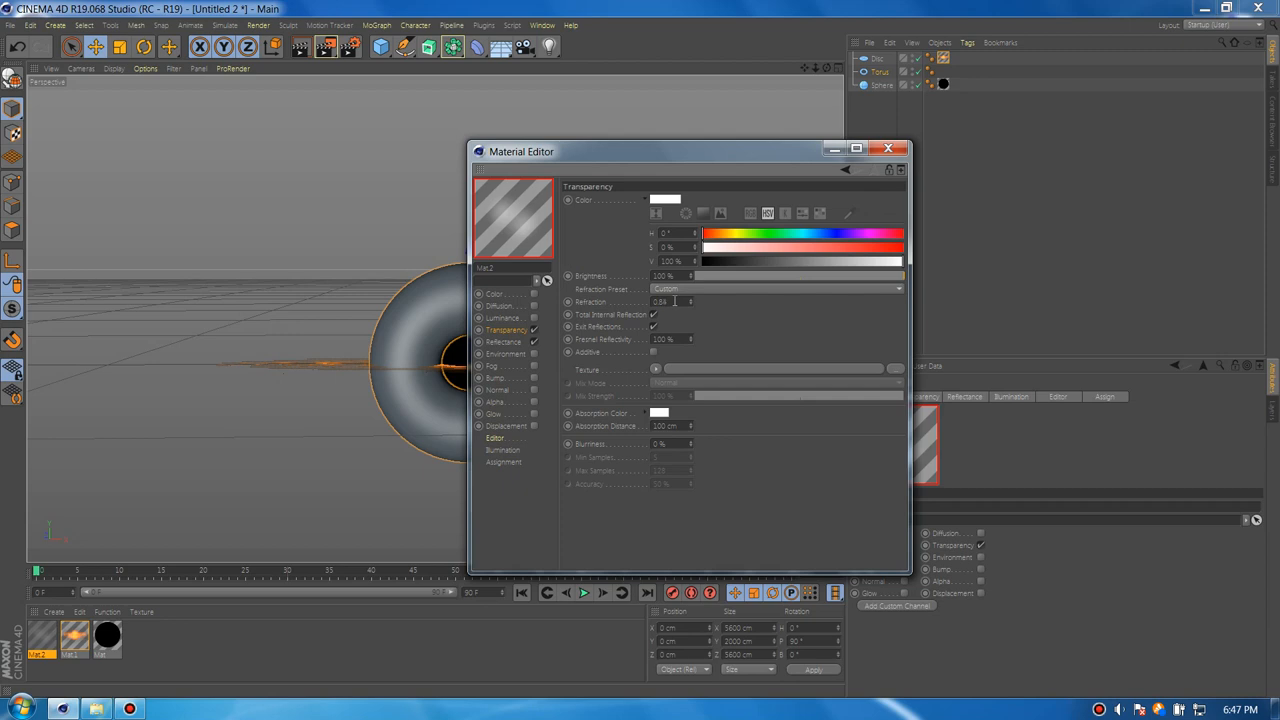
click(504, 341)
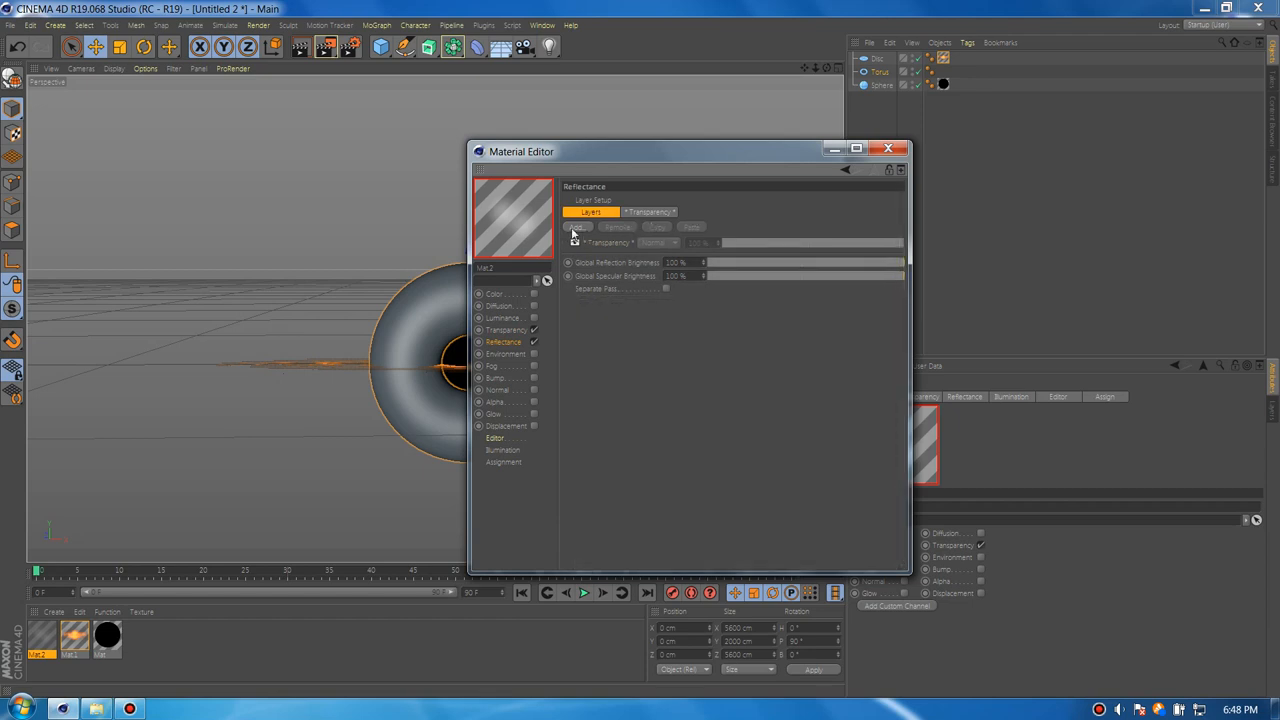
Adjust the Transparency reflectance layer's sampling and apply Mat.2 to the torus
click(650, 211)
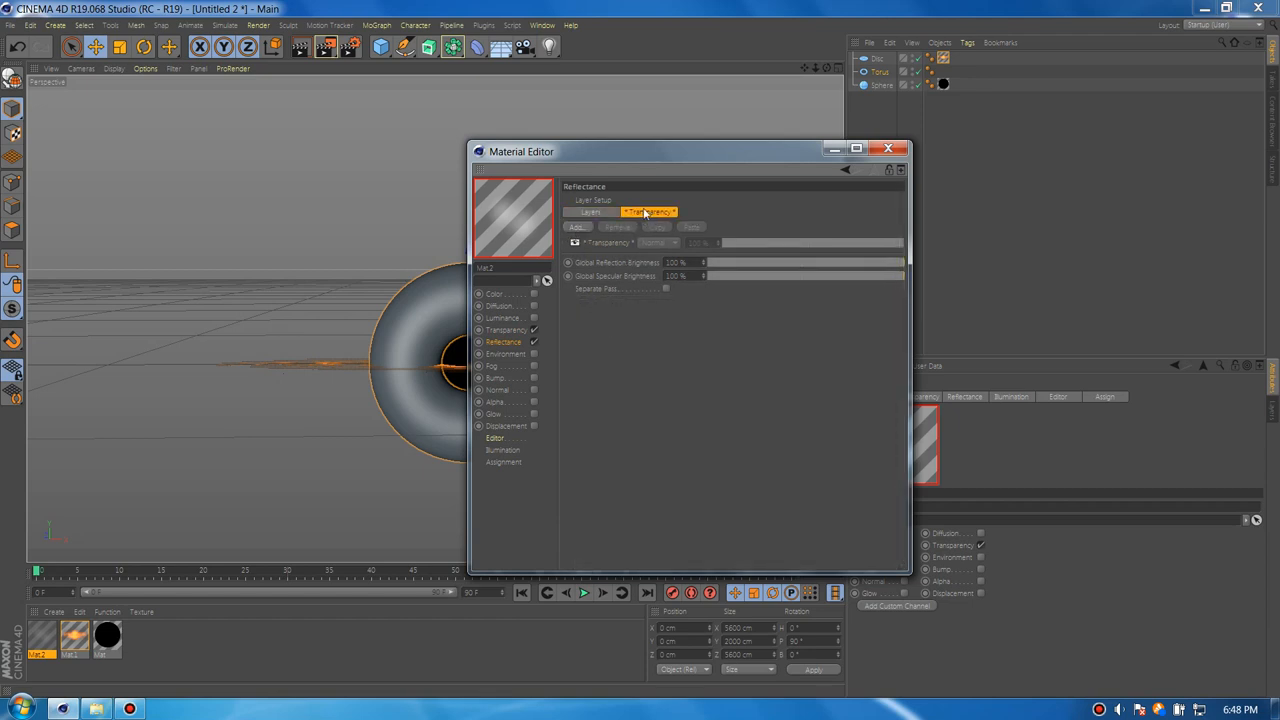
click(648, 211)
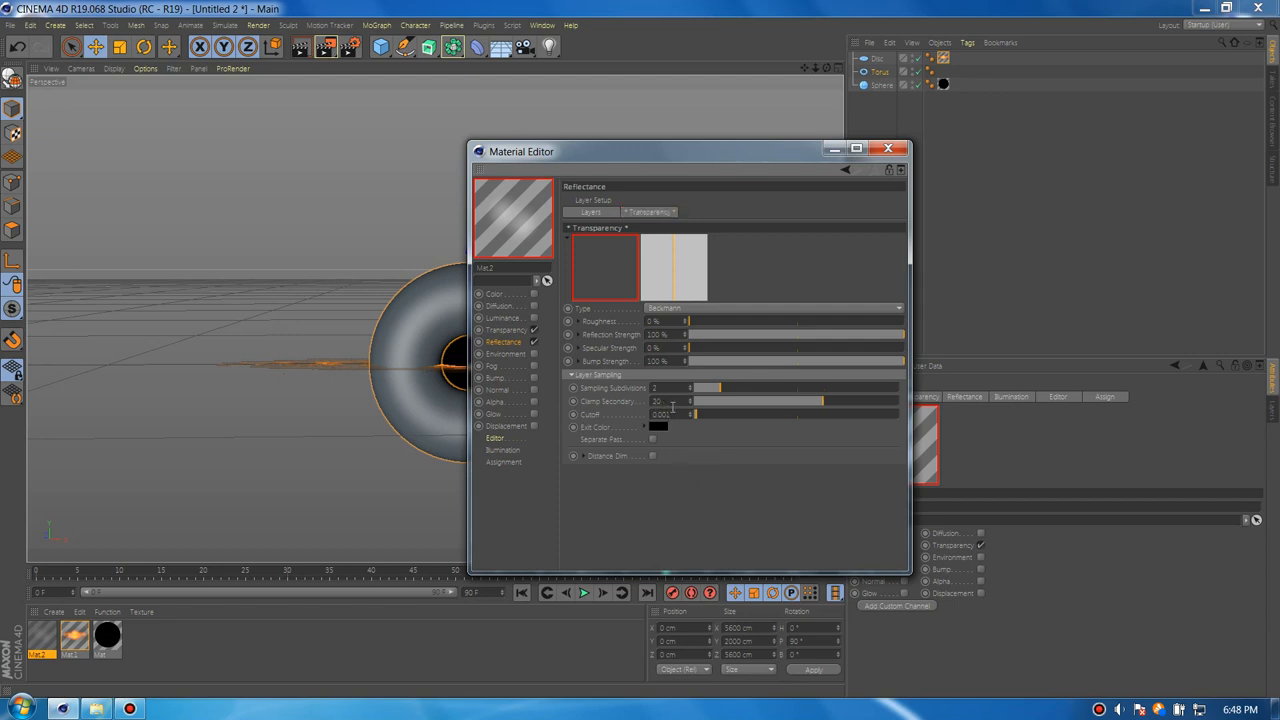
click(649, 212)
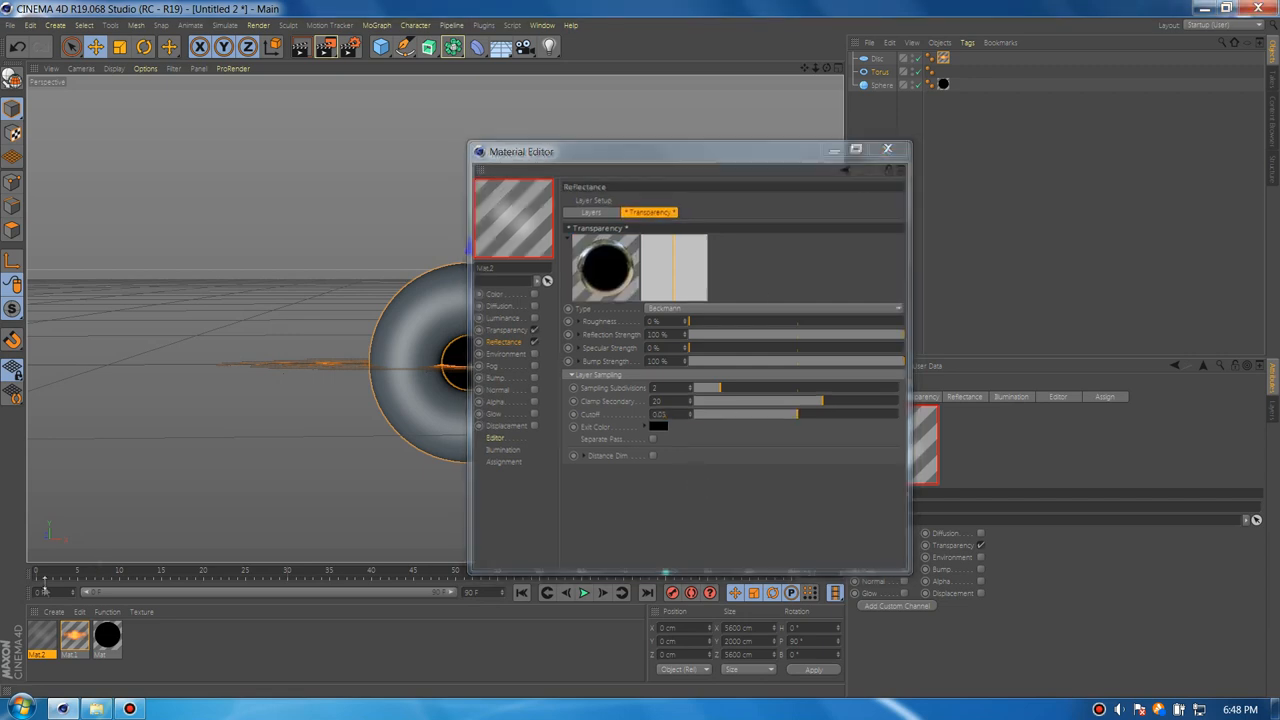
click(886, 149)
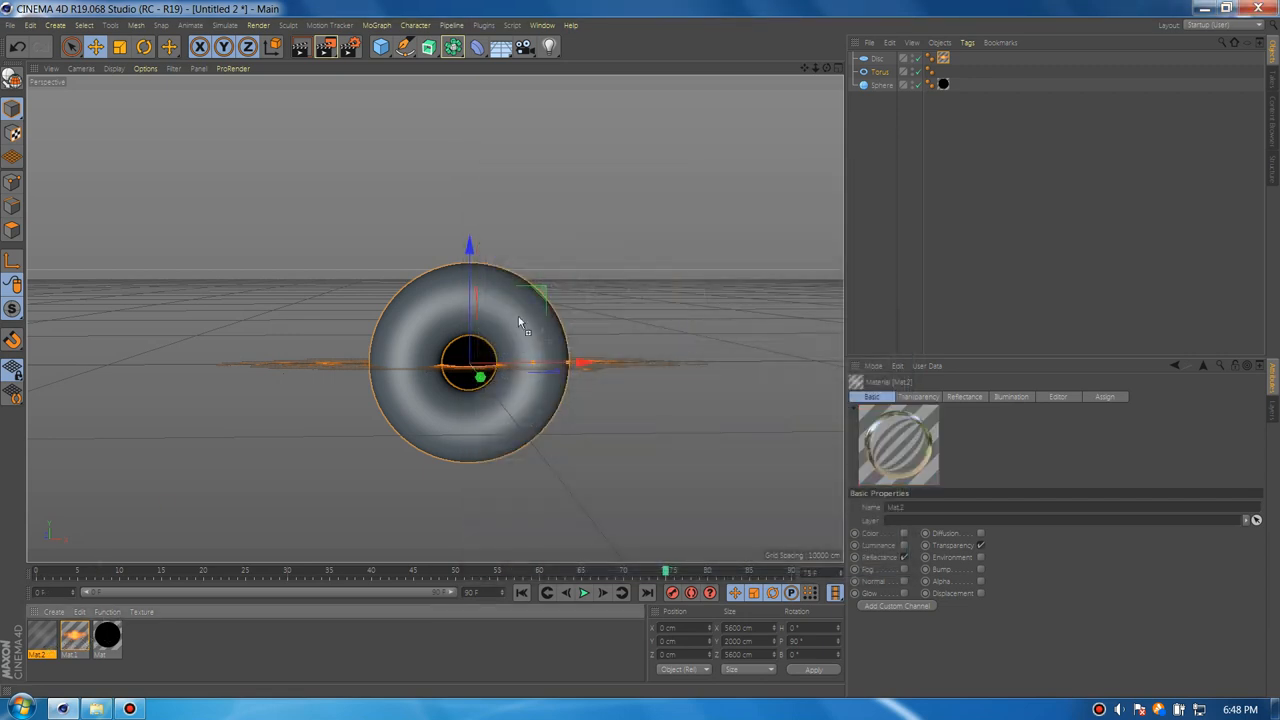
click(941, 65)
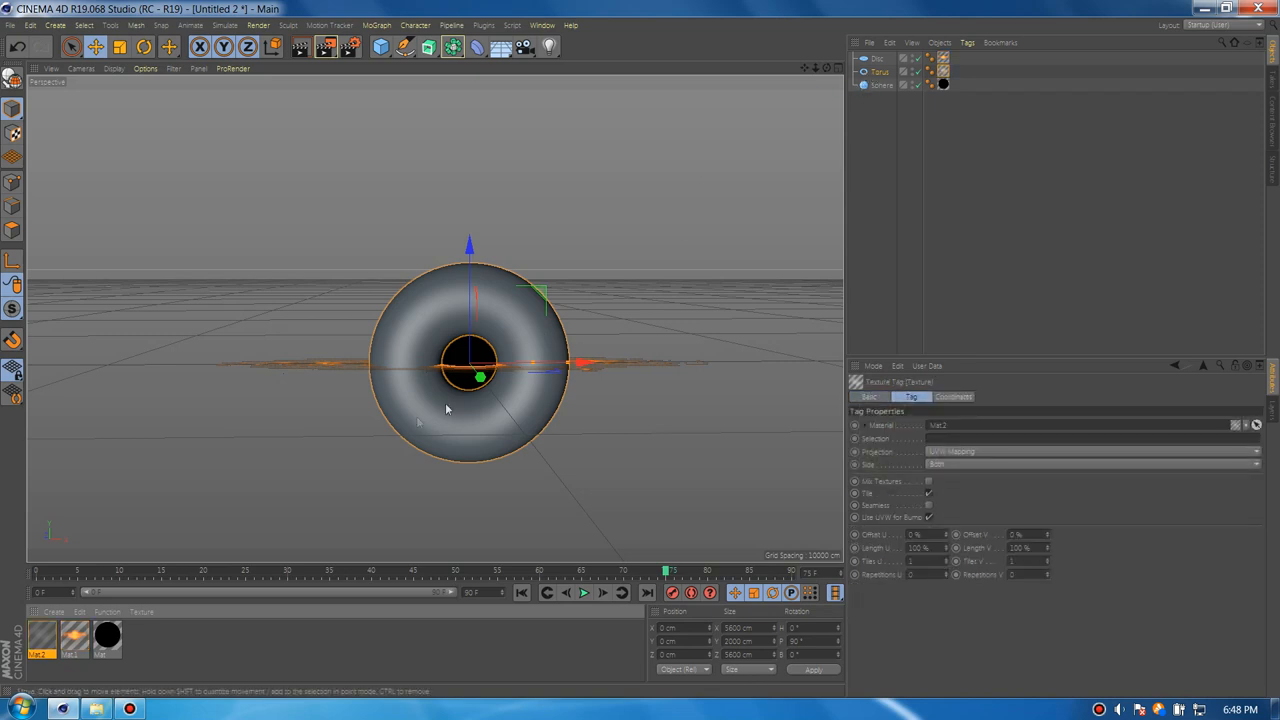